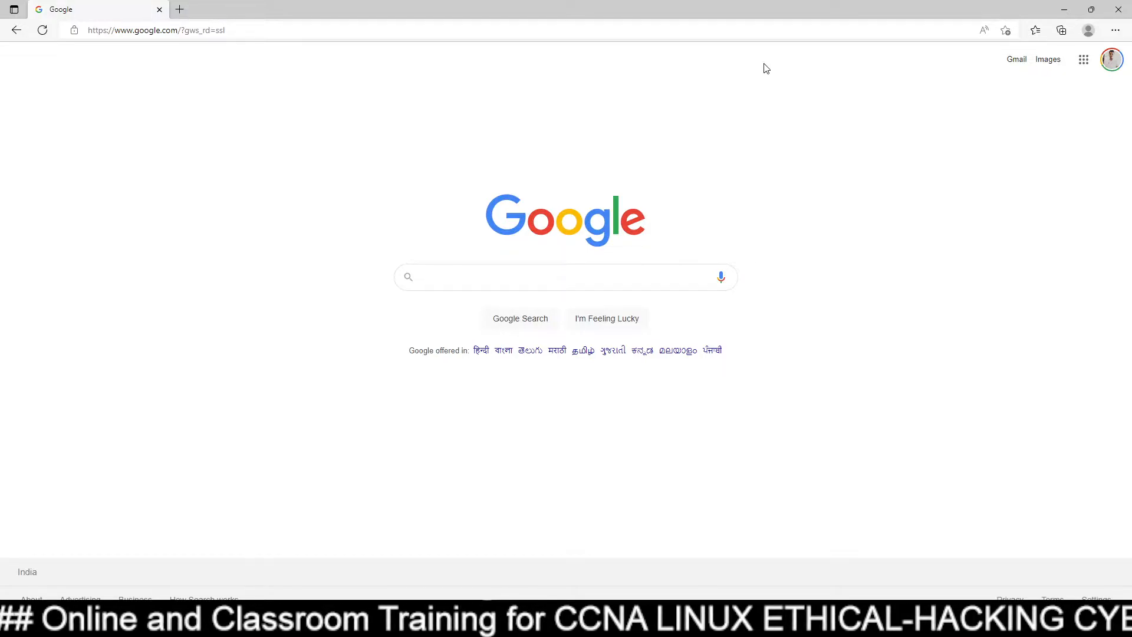
Search Google for 'kali linux download'
left_click(535, 277)
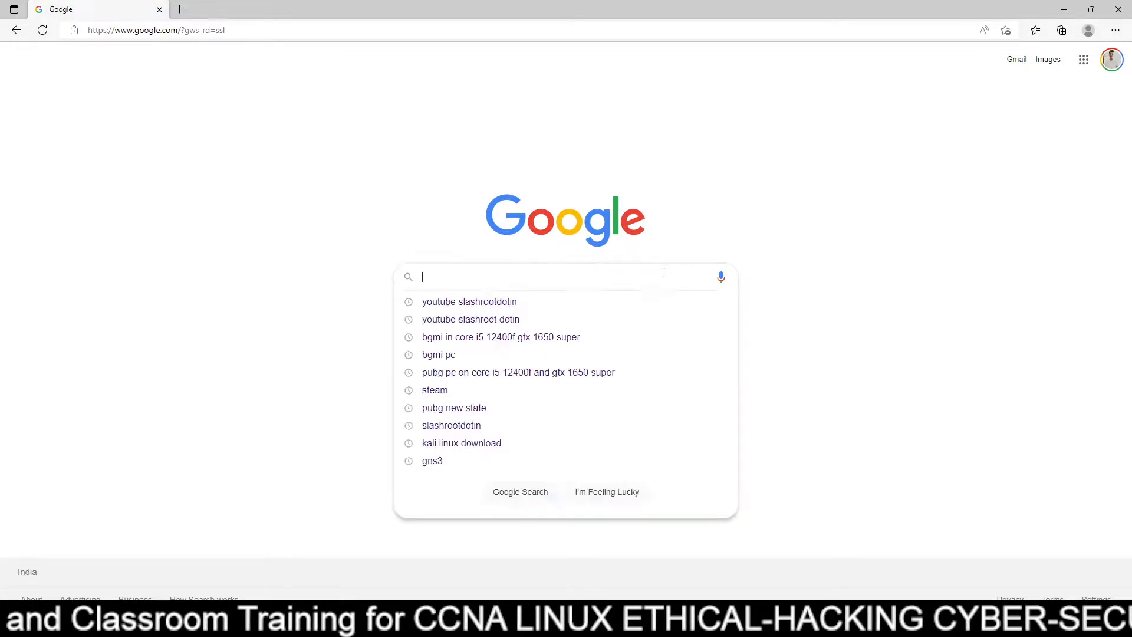
type("kali linux download")
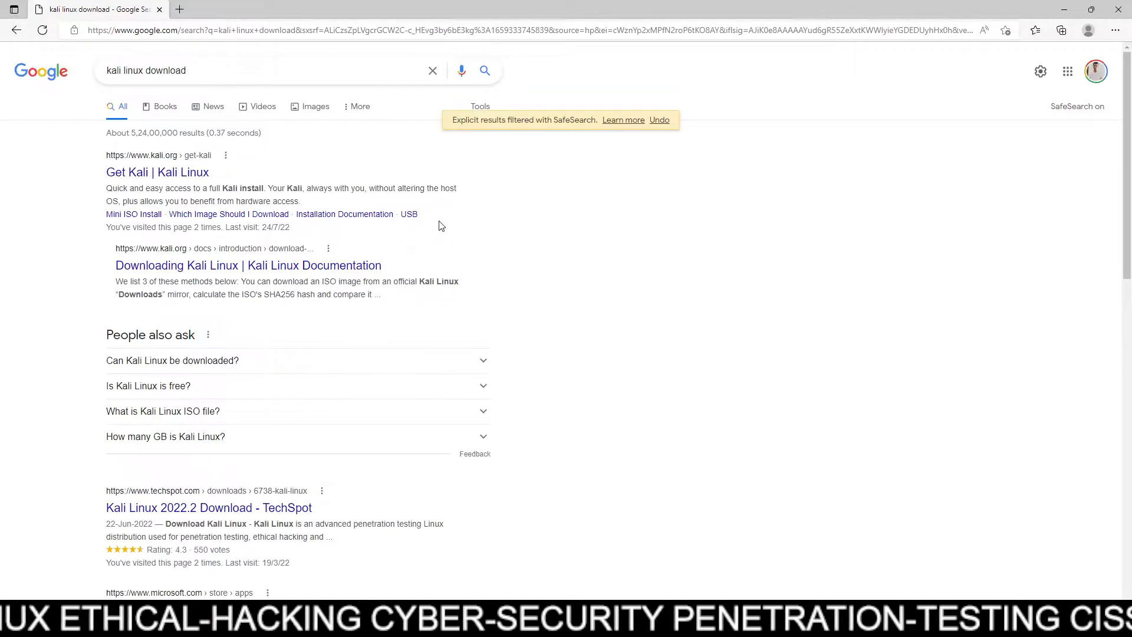
Open the 'Get Kali | Kali Linux' result, choose Virtual Machines, and scroll to the 64-bit downloads
left_click(157, 172)
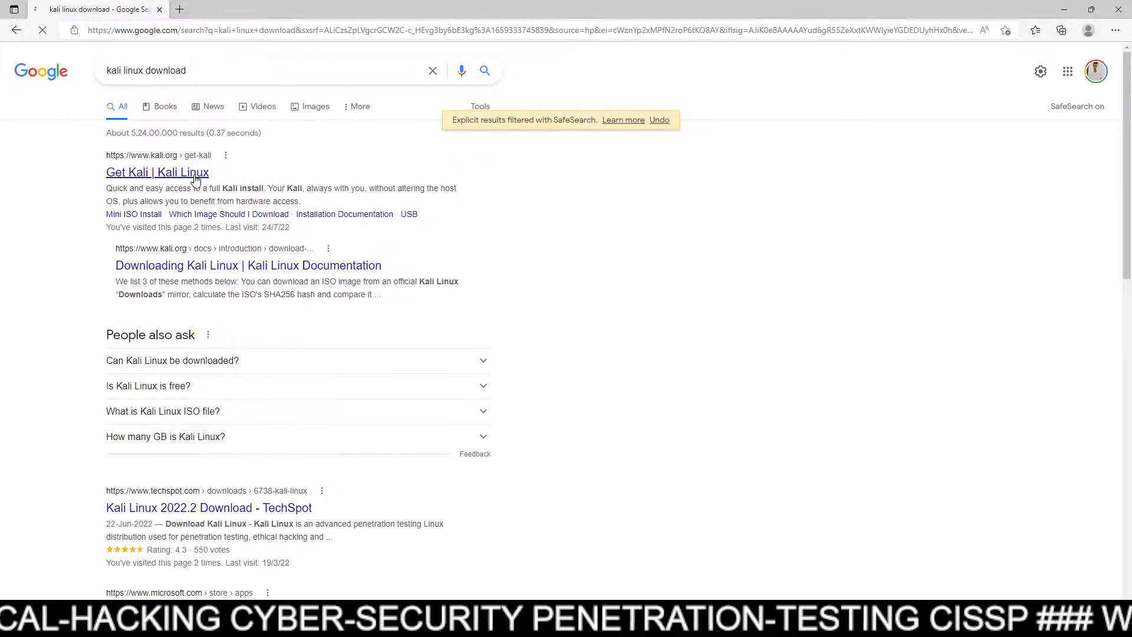
left_click(158, 172)
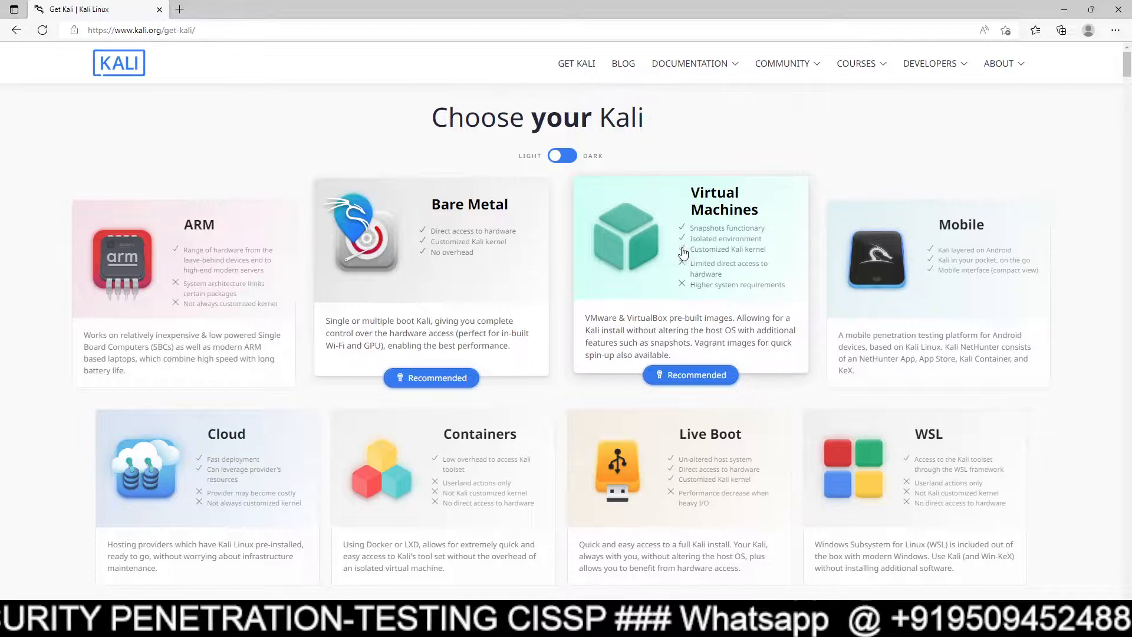
left_click(689, 237)
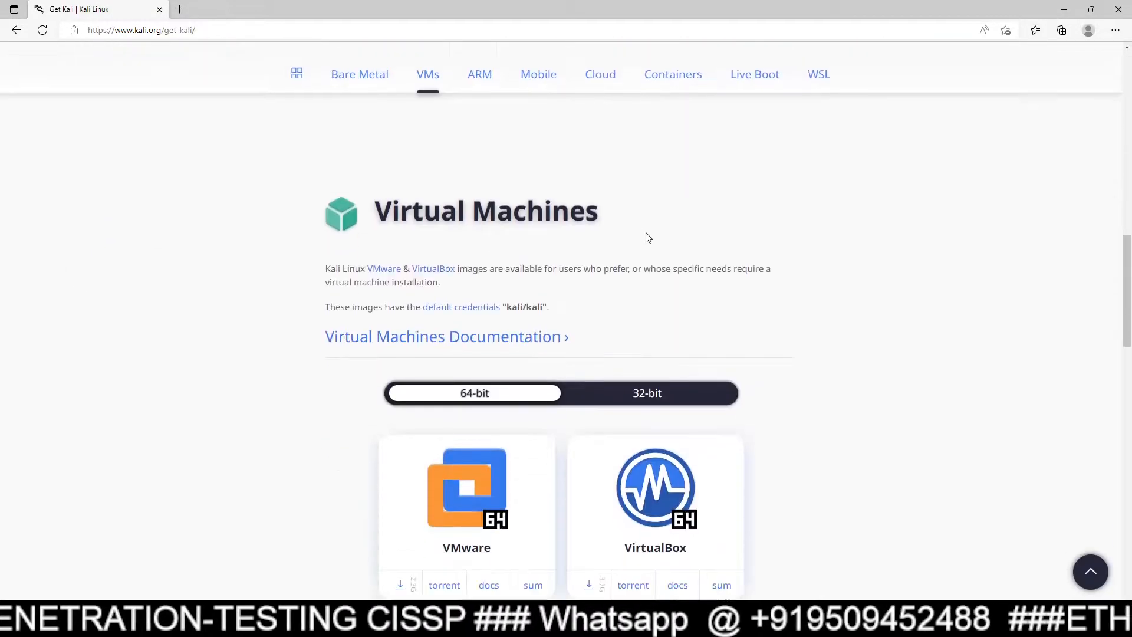
scroll("down", 3)
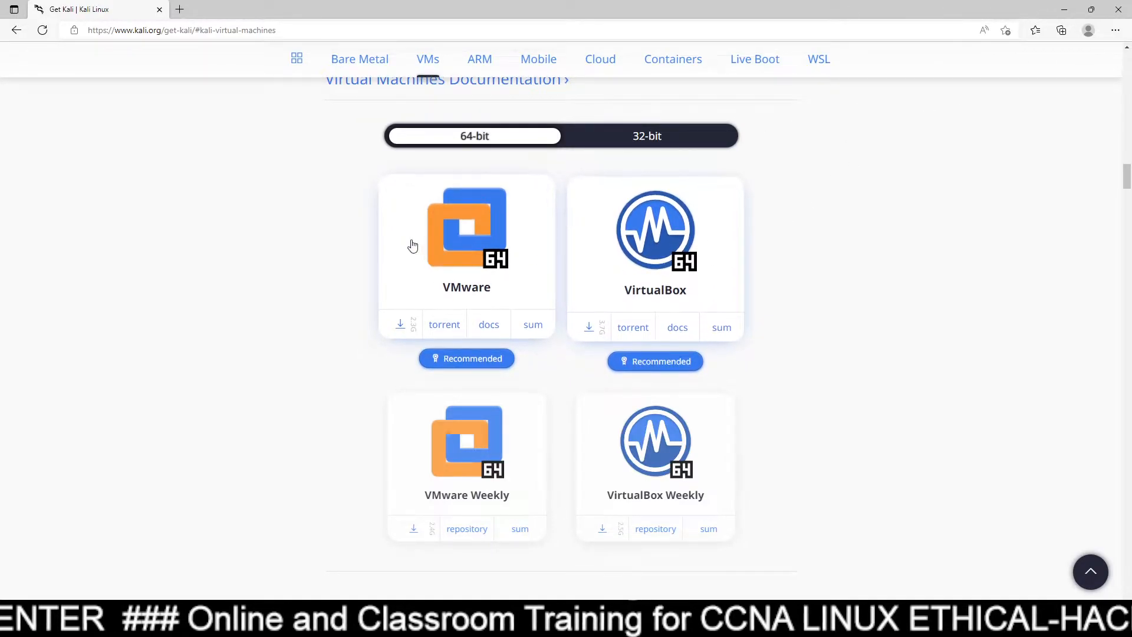
mouse_move(408, 254)
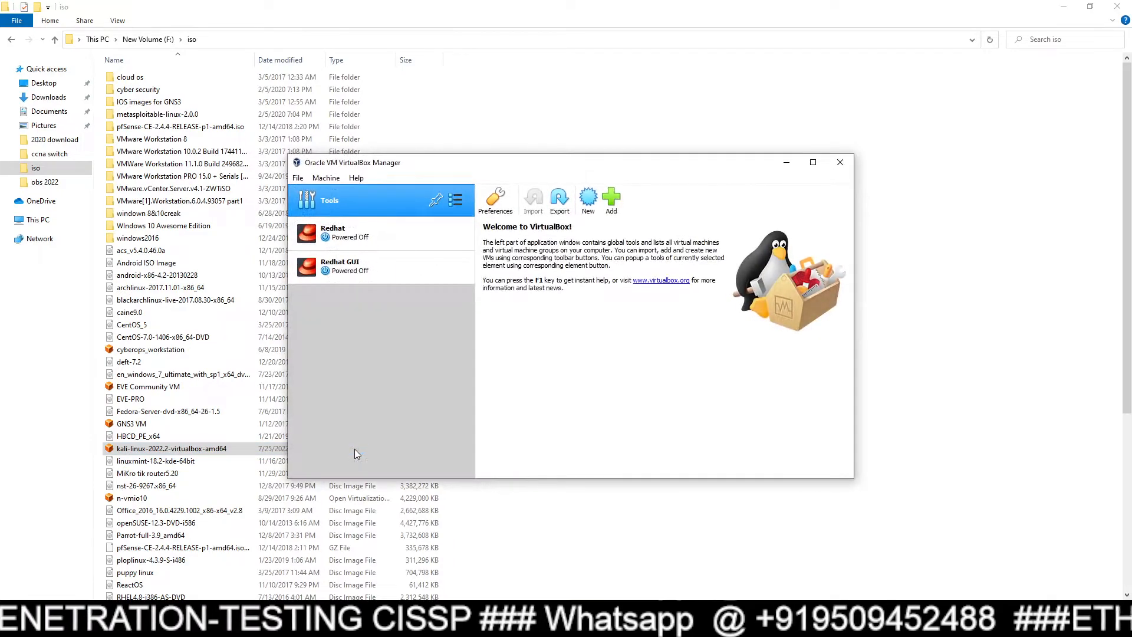
Load the kali-linux-2022.2-virtualbox-amd64 appliance for import and set 4 CPUs with 4024 MB RAM
left_click(533, 201)
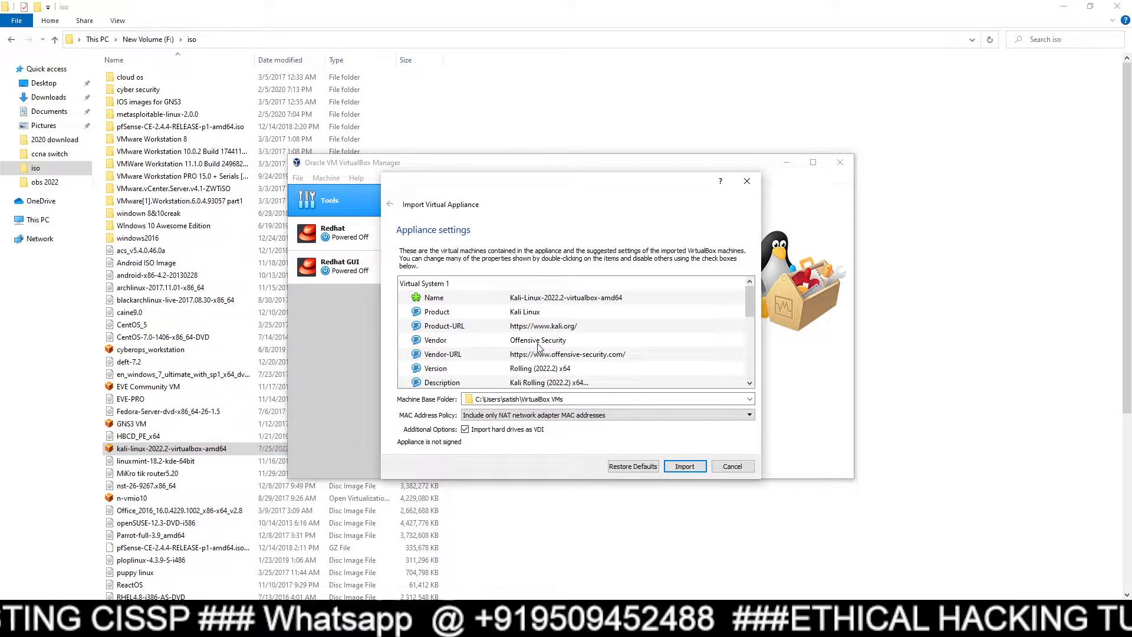
scroll("down", 3)
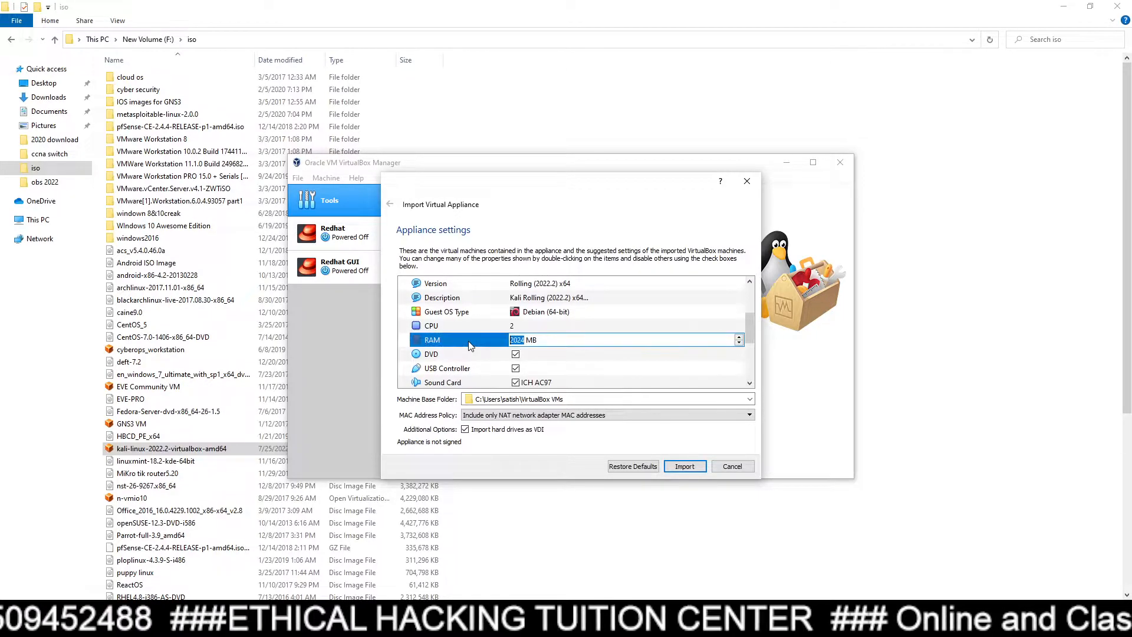
left_click(534, 340)
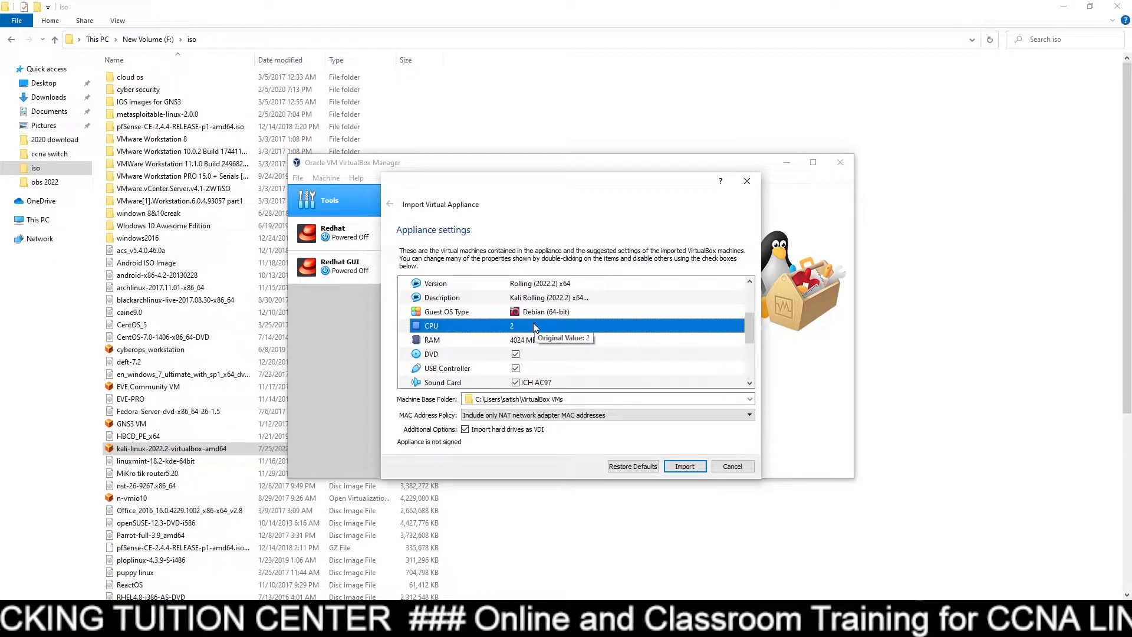
type("4")
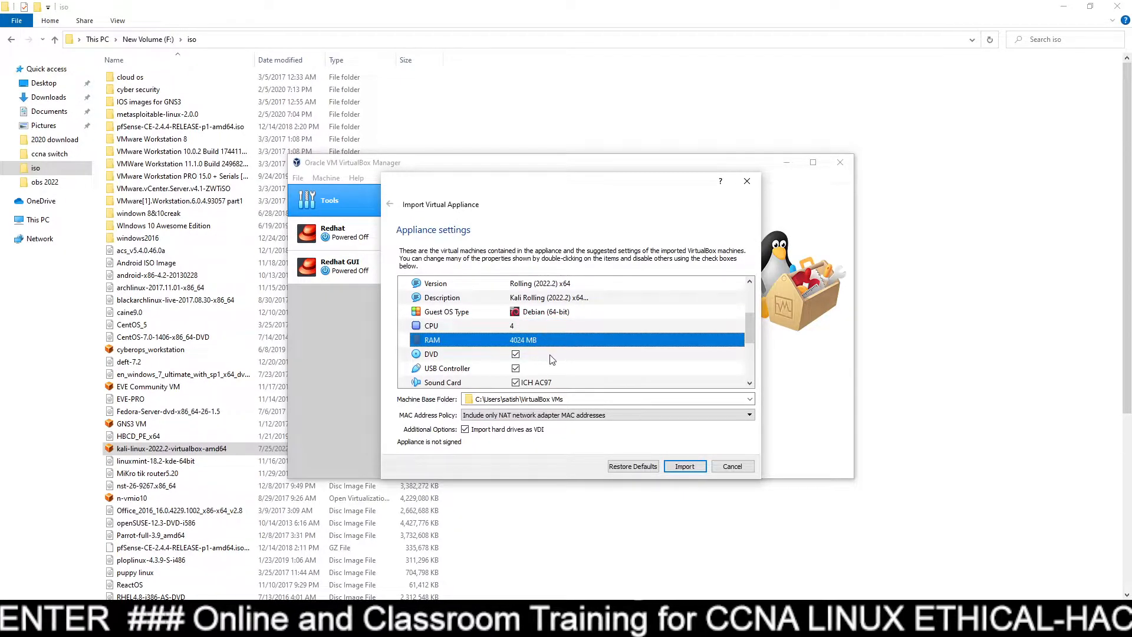
scroll("down", 3)
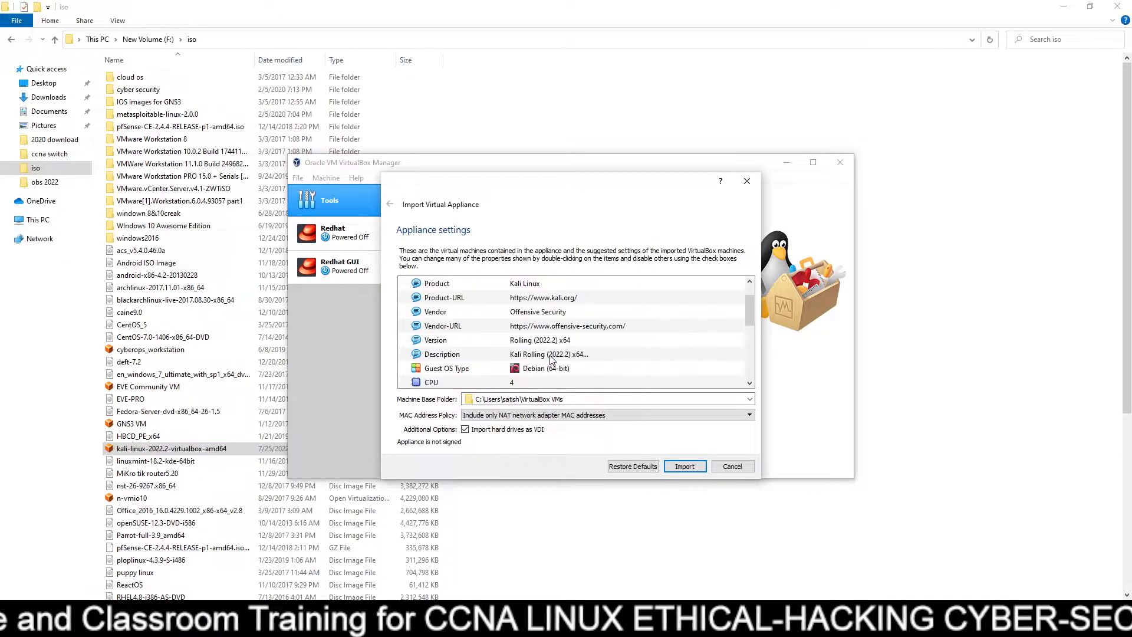
scroll("down", 3)
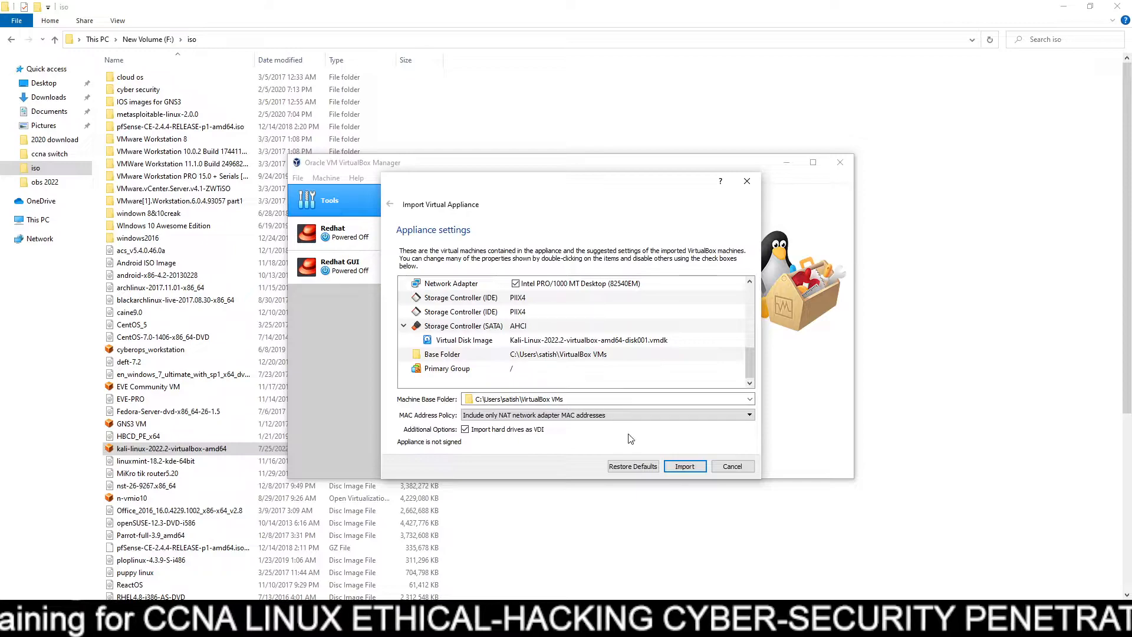
Start the Kali 2022.2 appliance import and agree to the software license agreement
left_click(683, 466)
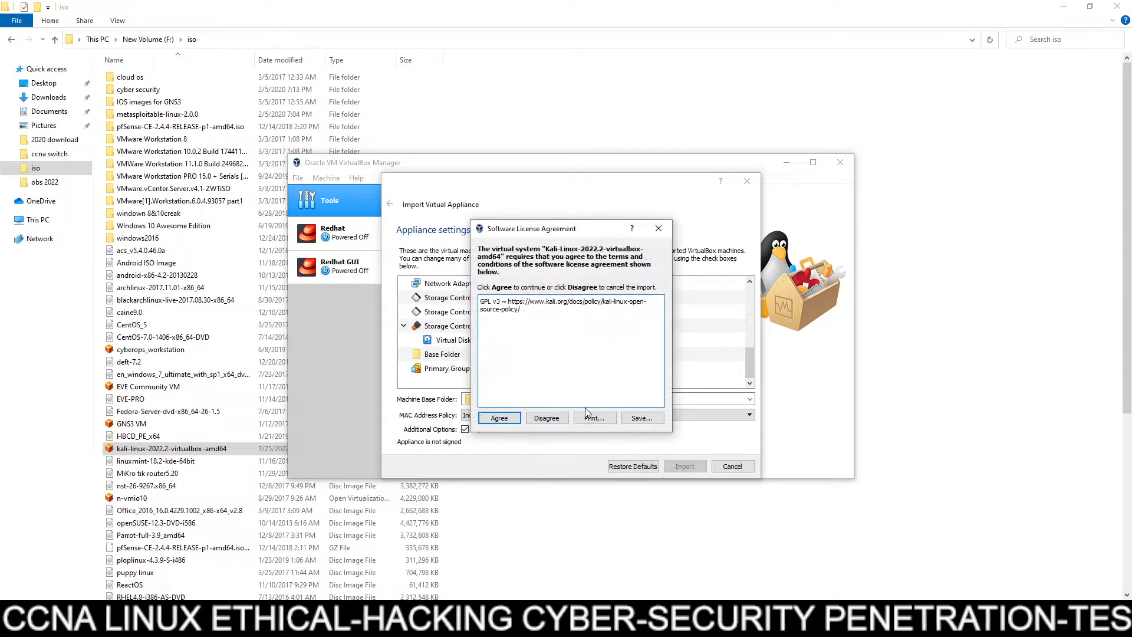
left_click(499, 417)
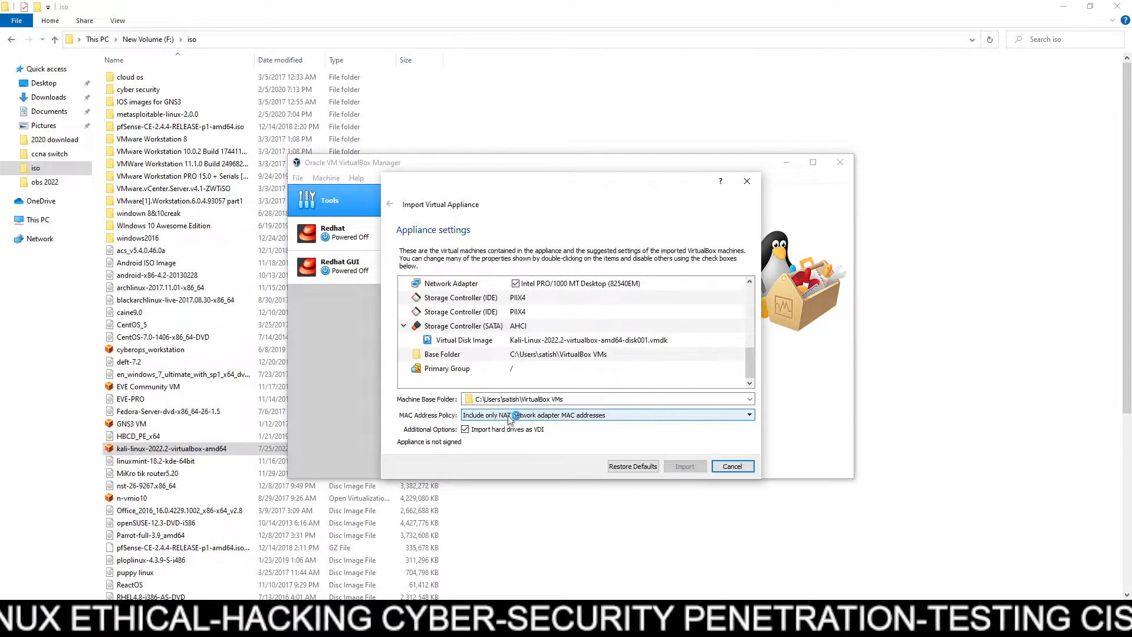
left_click(683, 466)
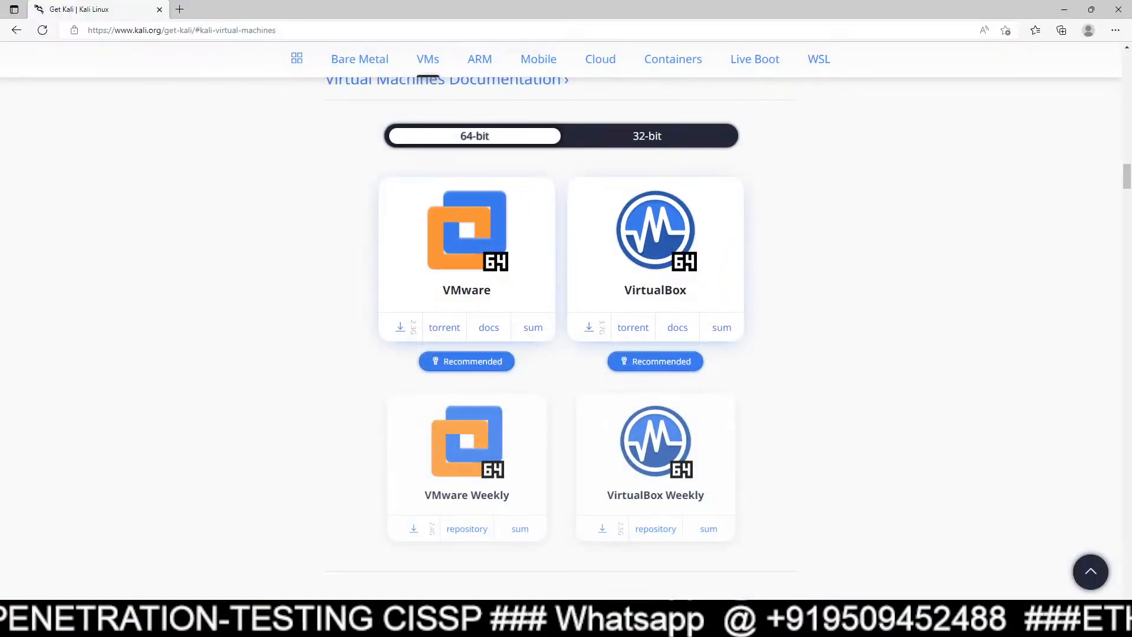
Close the Edge browser and File Explorer windows to reveal VirtualBox
left_click(360, 59)
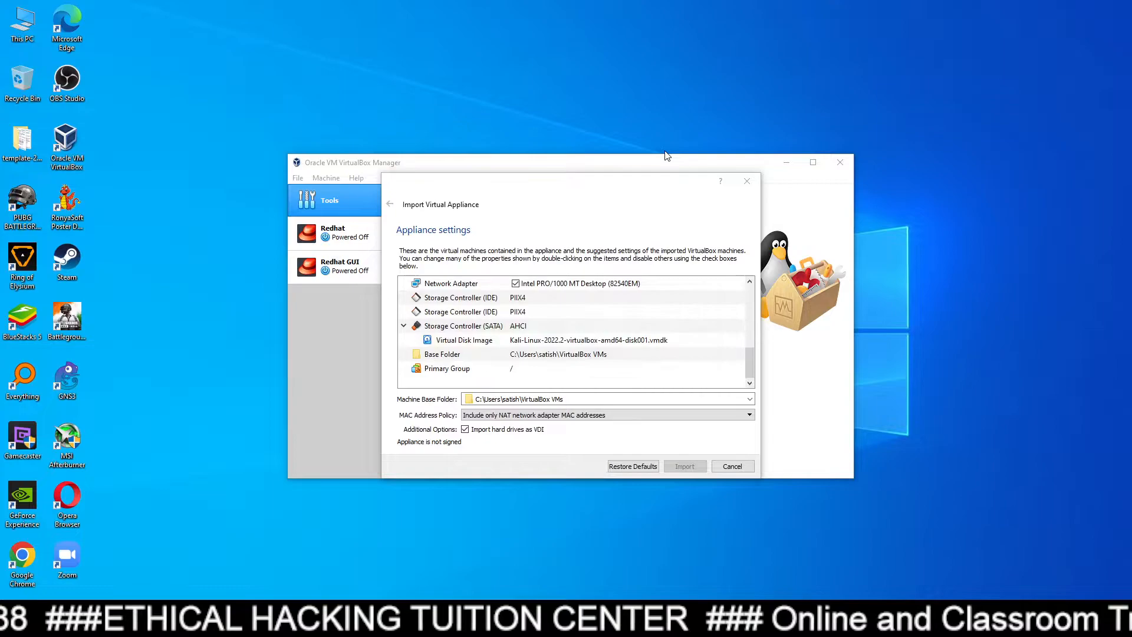
Set the Kali VM's network adapter to Bridged Adapter (Realtek PCIe GbE) and save
left_click(683, 466)
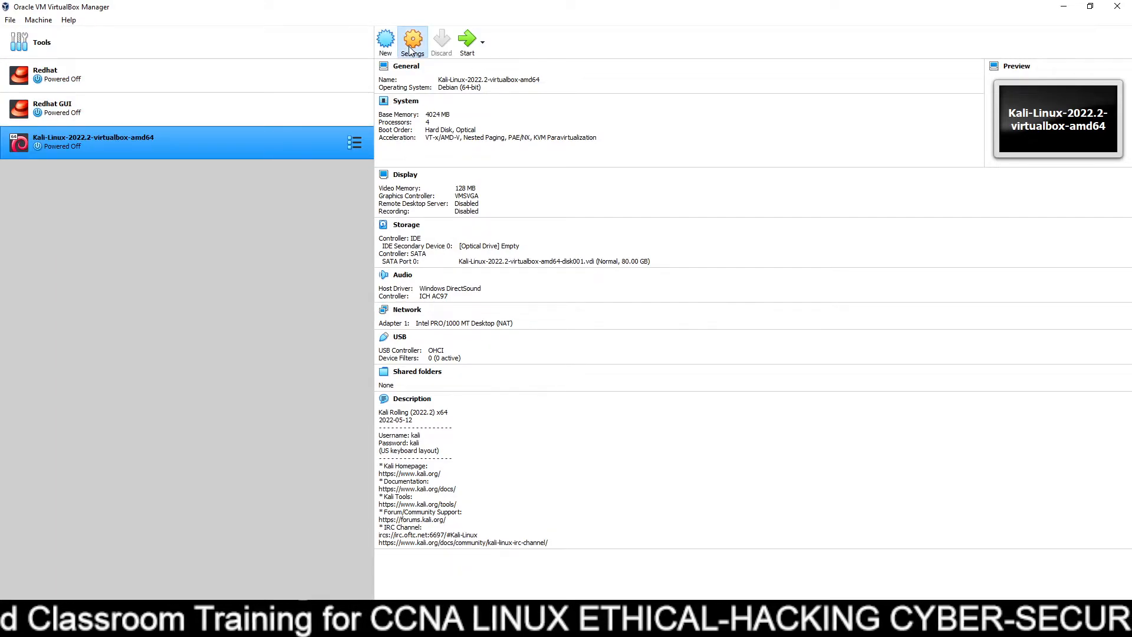
left_click(412, 39)
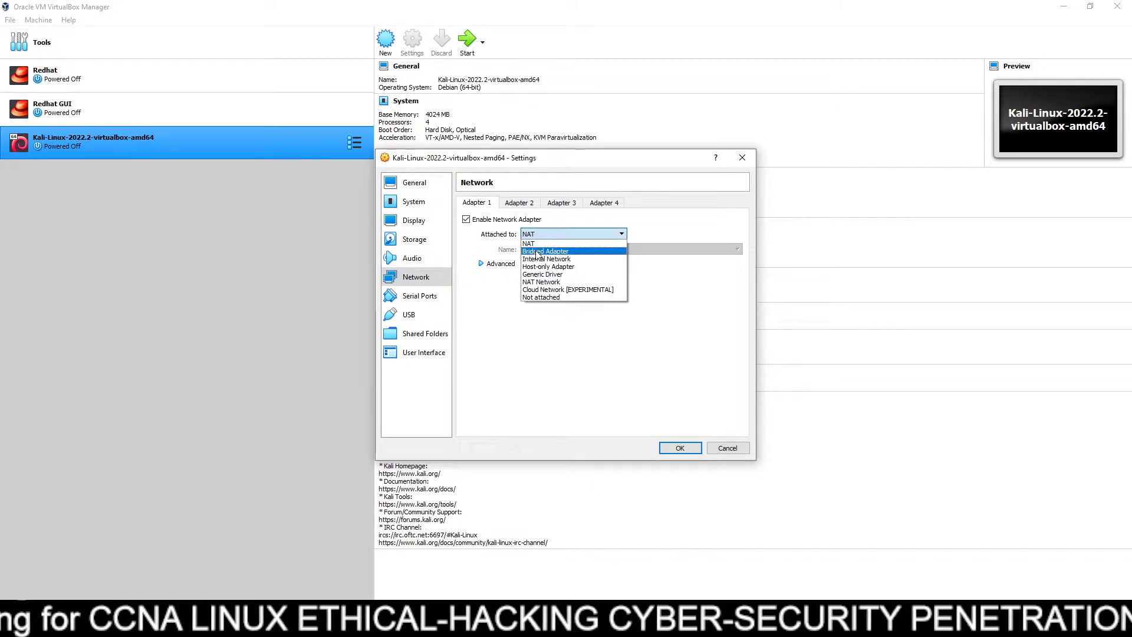
left_click(546, 251)
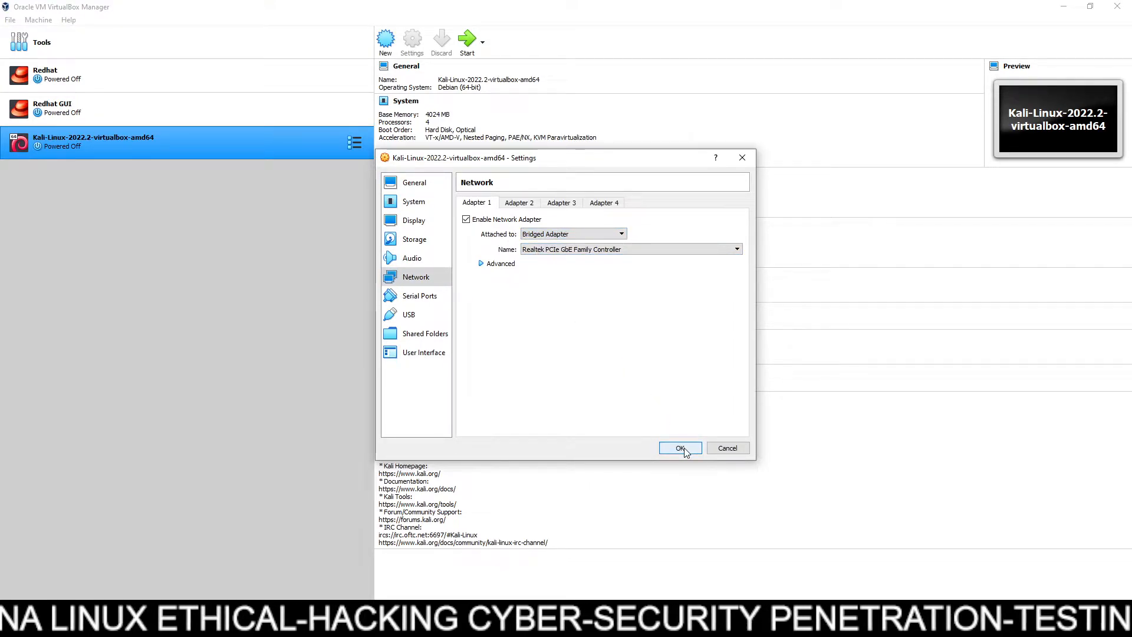
left_click(678, 448)
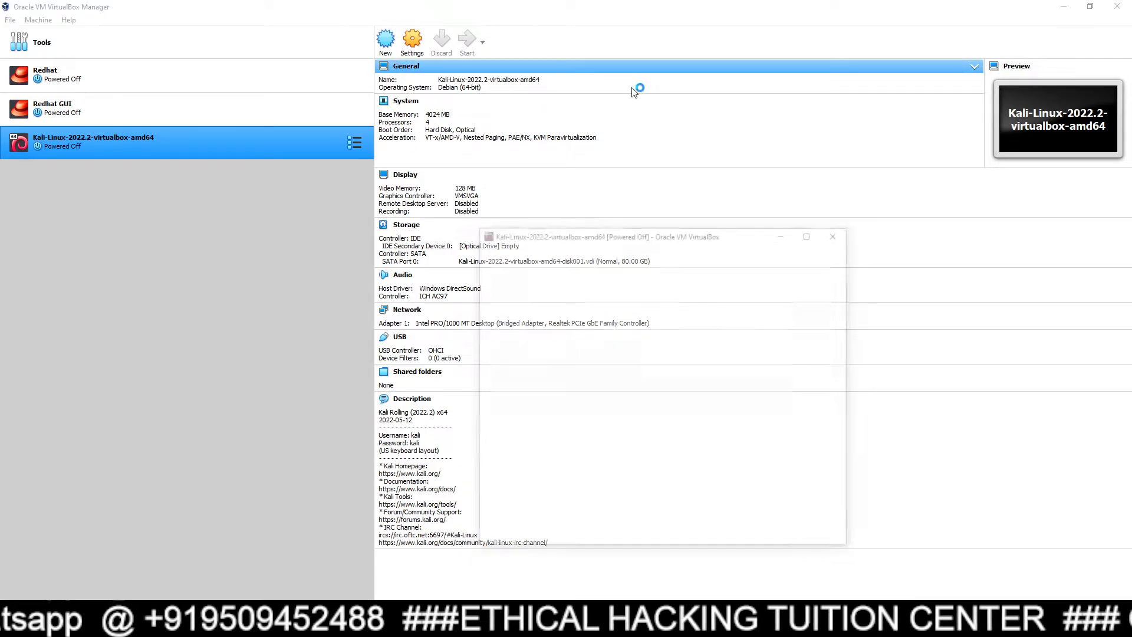
Start Kali-Linux-2022.2-virtualbox-amd64 and reposition its window while it boots
left_click(466, 39)
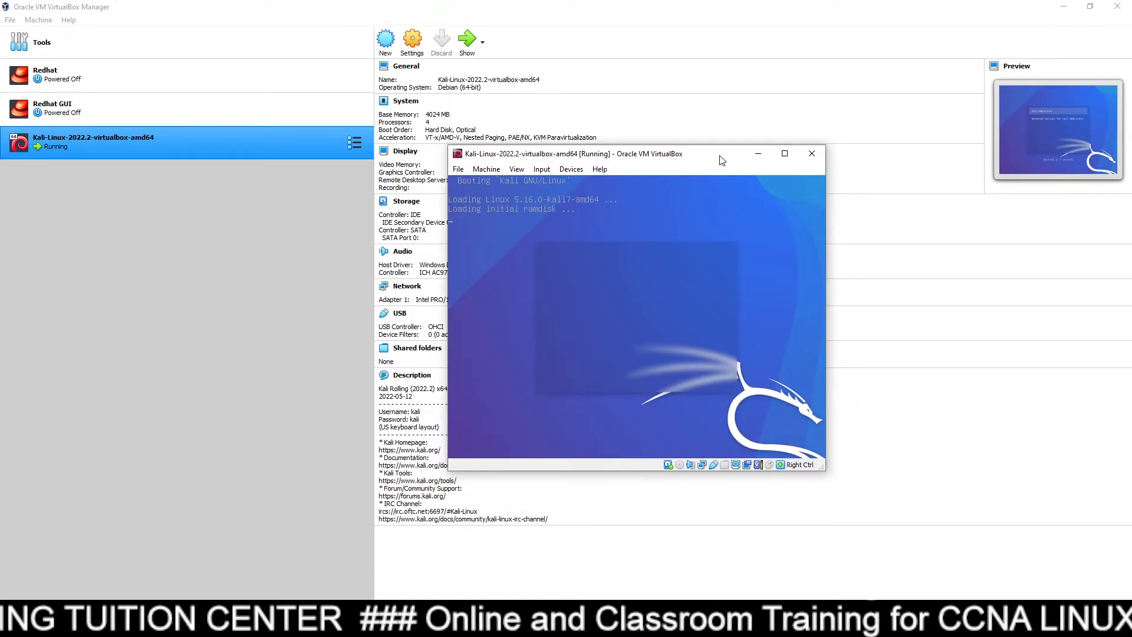
left_click(516, 169)
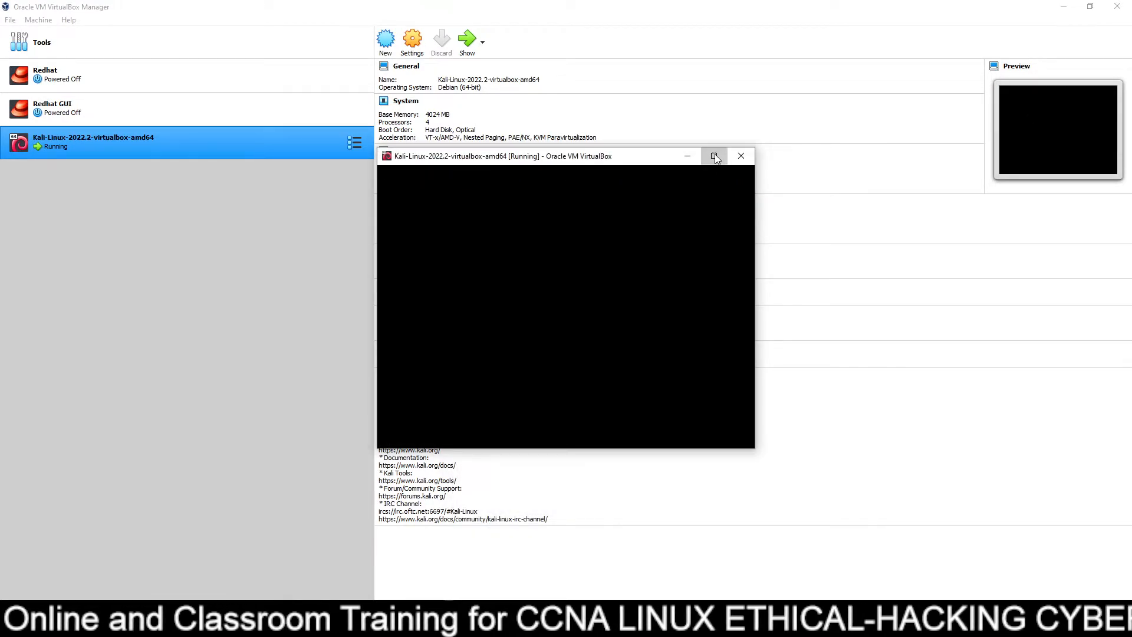
left_click(715, 155)
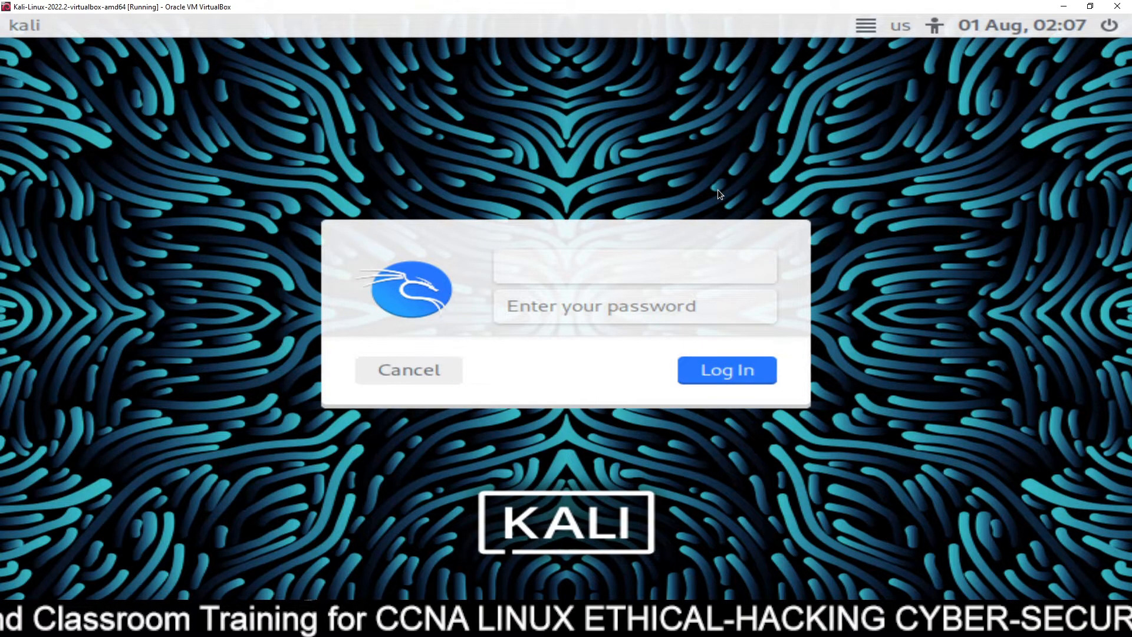
left_click(633, 267)
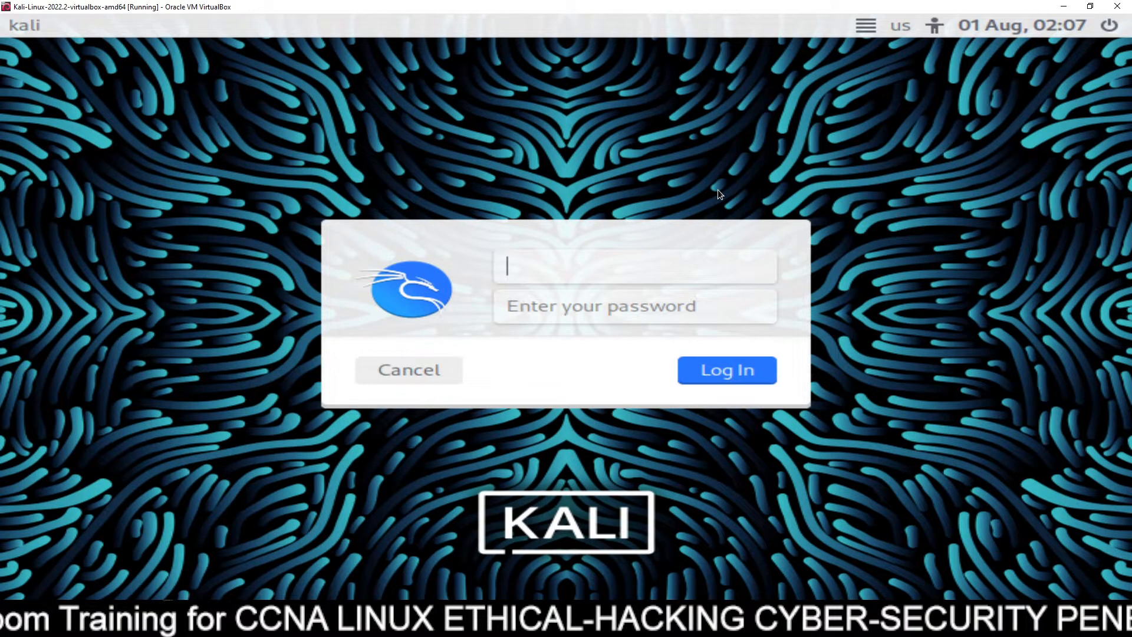
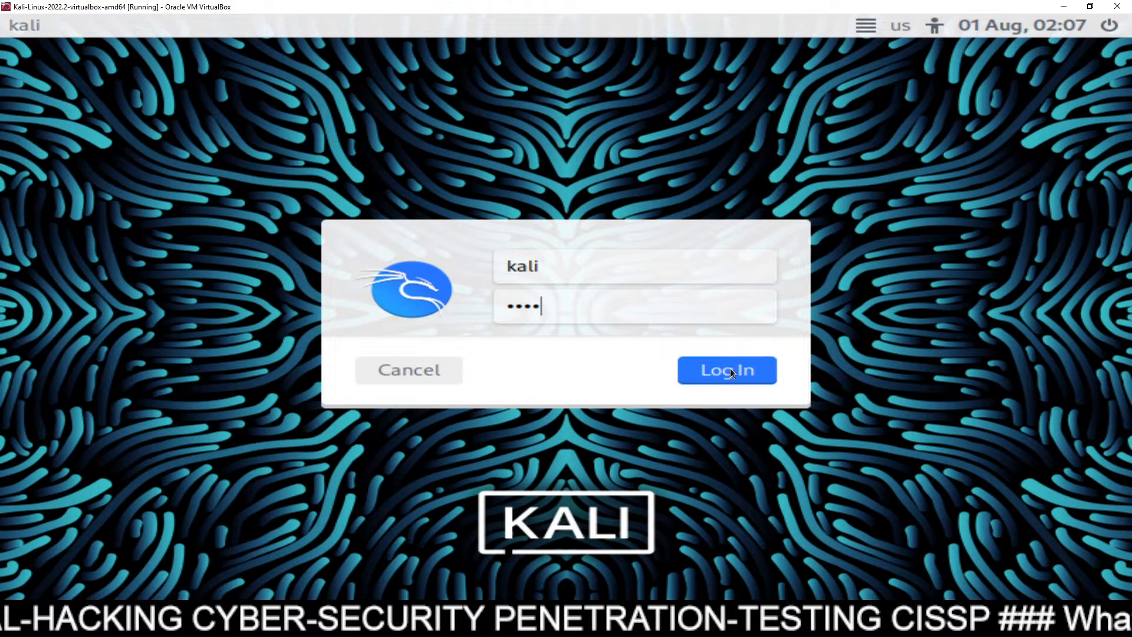
left_click(726, 370)
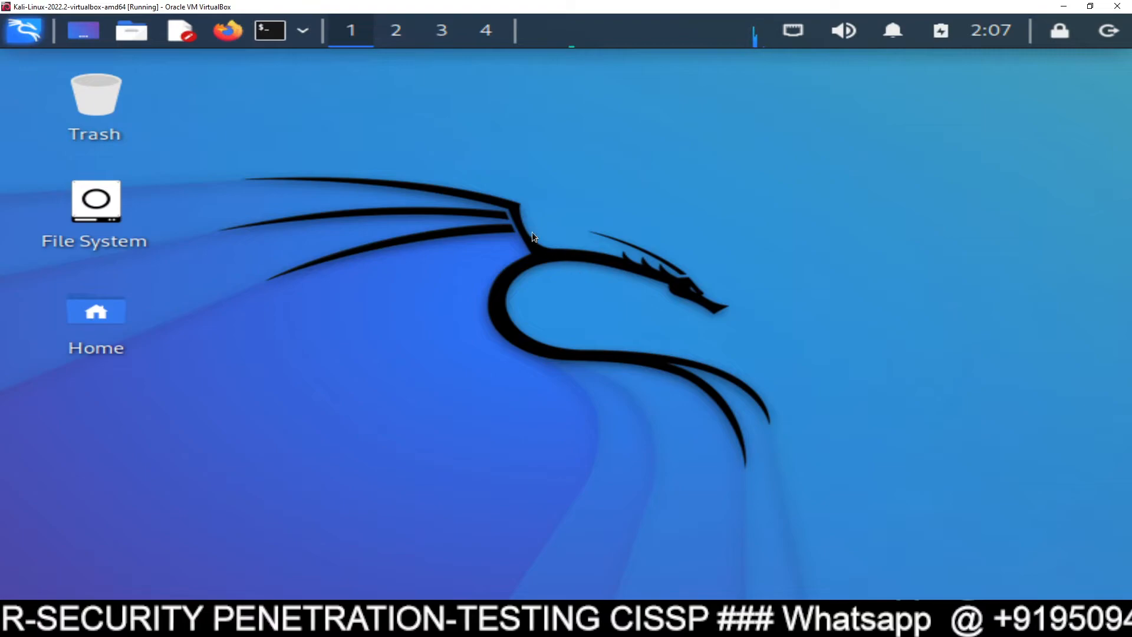
mouse_move(270, 30)
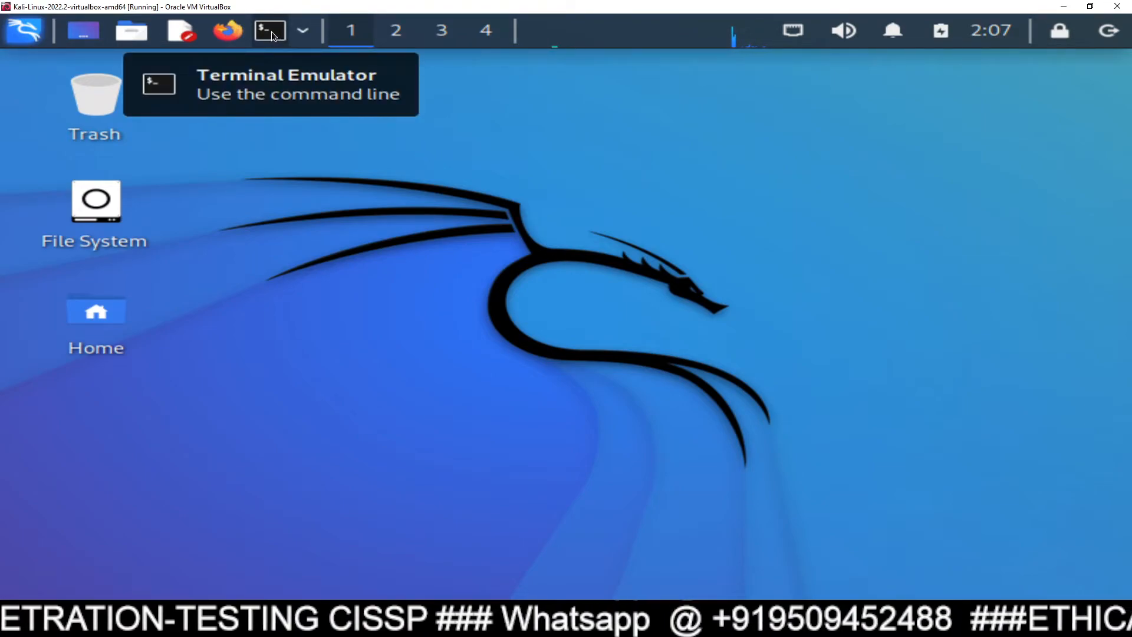
In a maximized terminal, run 'sudo passwd root' to set a new root password
left_click(270, 30)
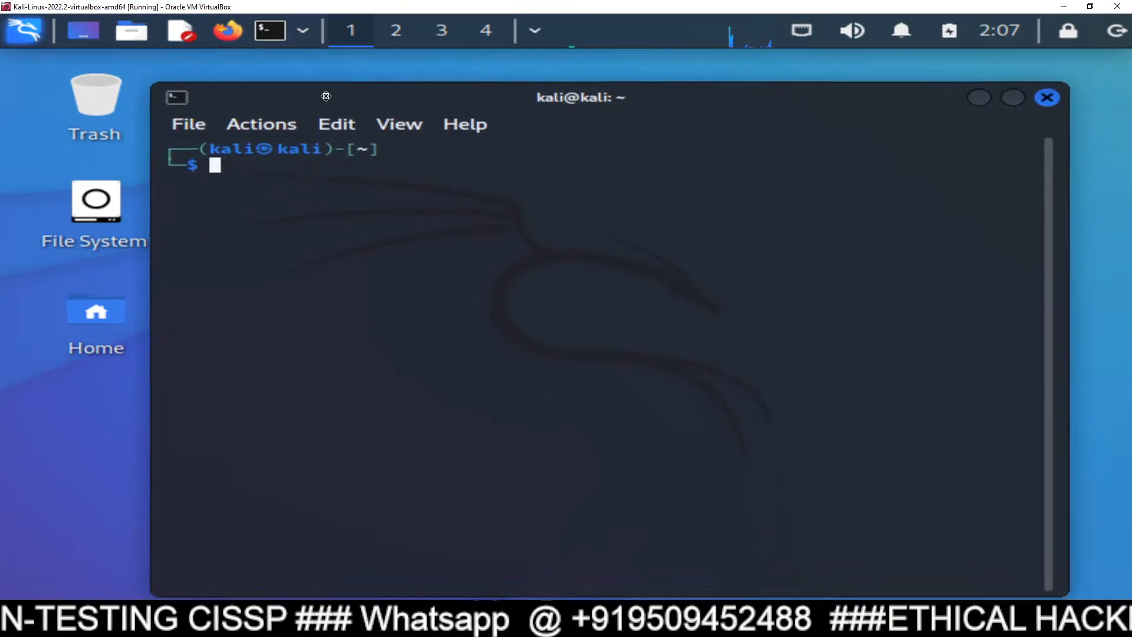
left_click(337, 123)
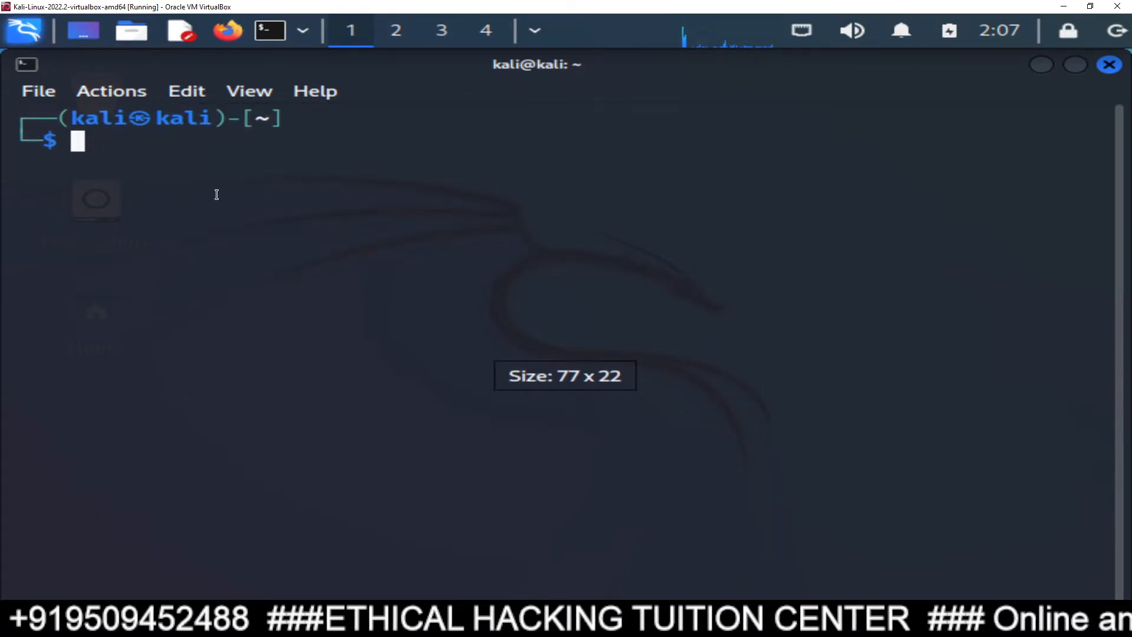
type("sudo")
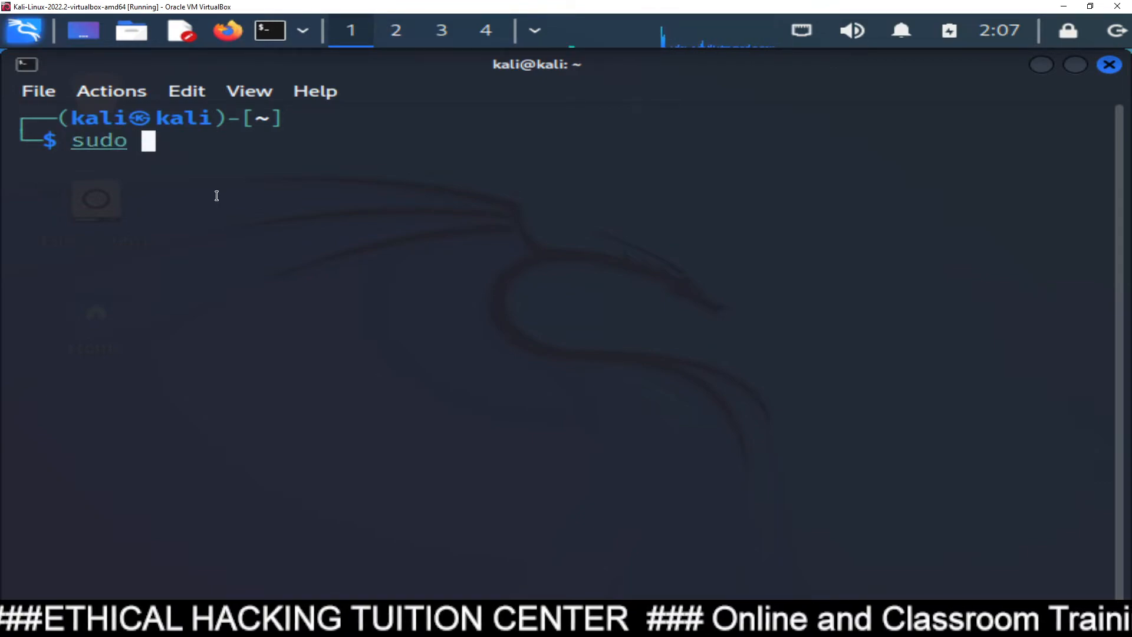
type("passwd root")
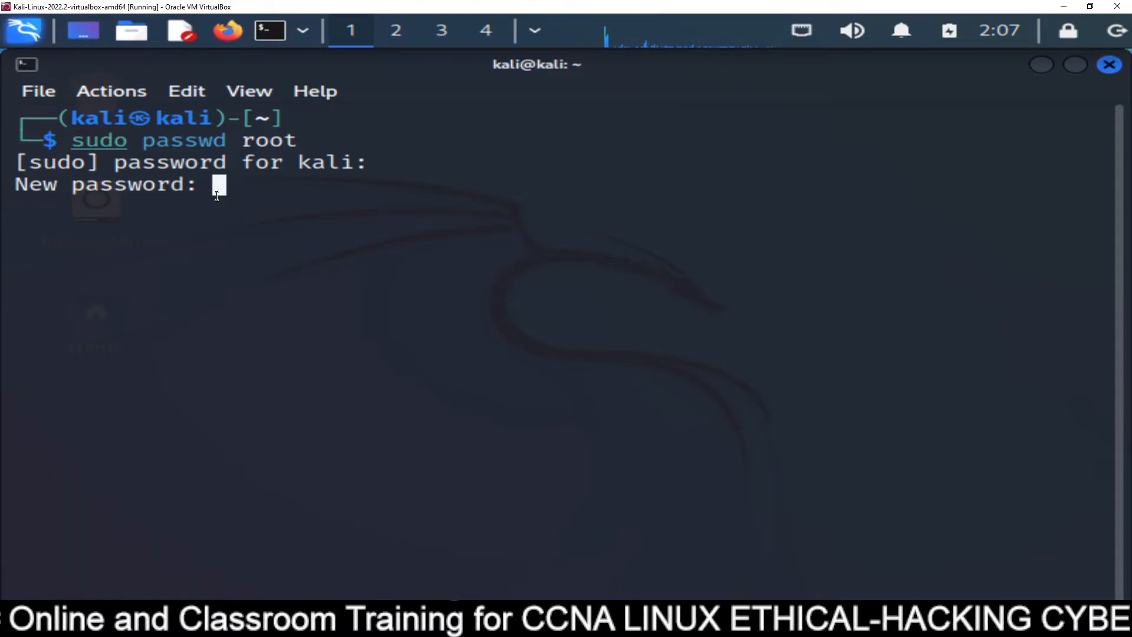
key("enter")
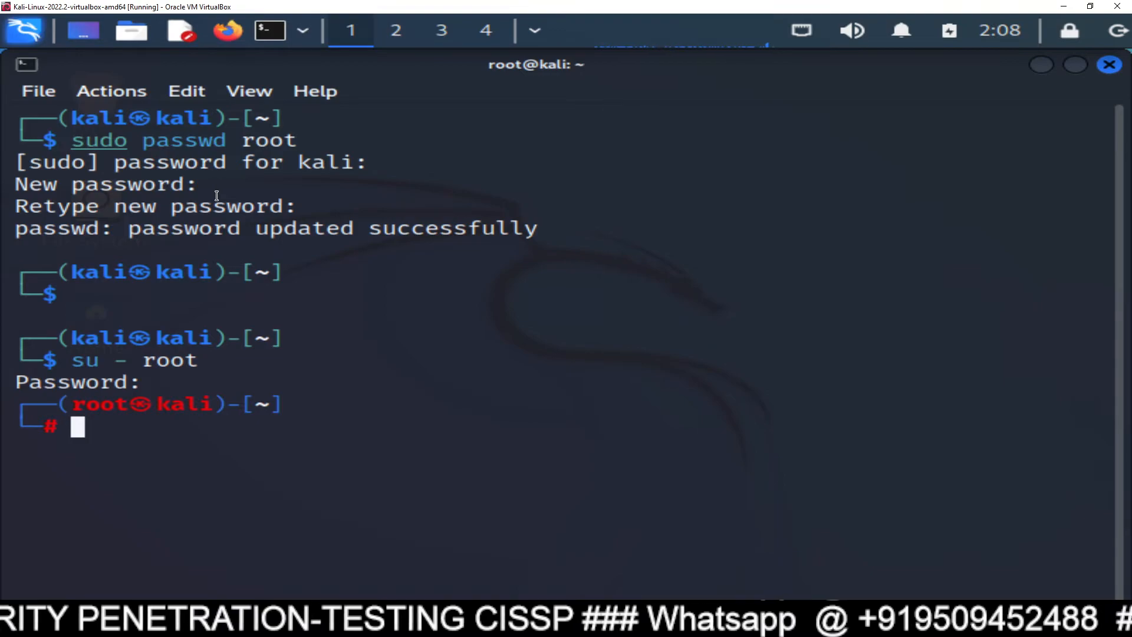
Run clear, whoami (root) and ifconfig, confirming eth0 at 192.168.29.210
type("clear")
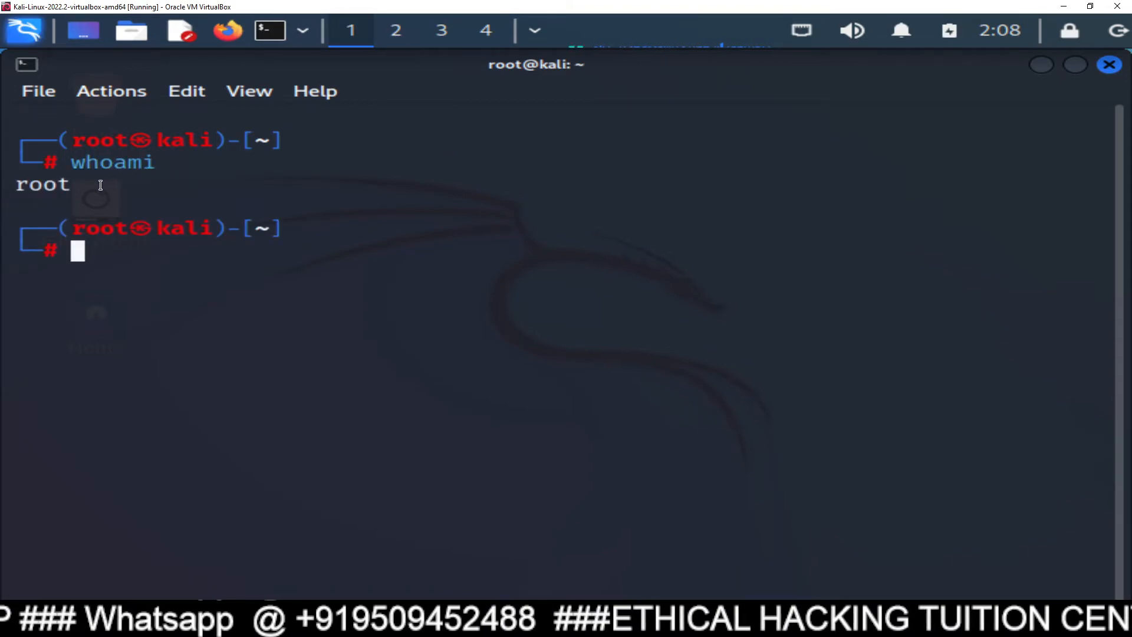
double_click(42, 184)
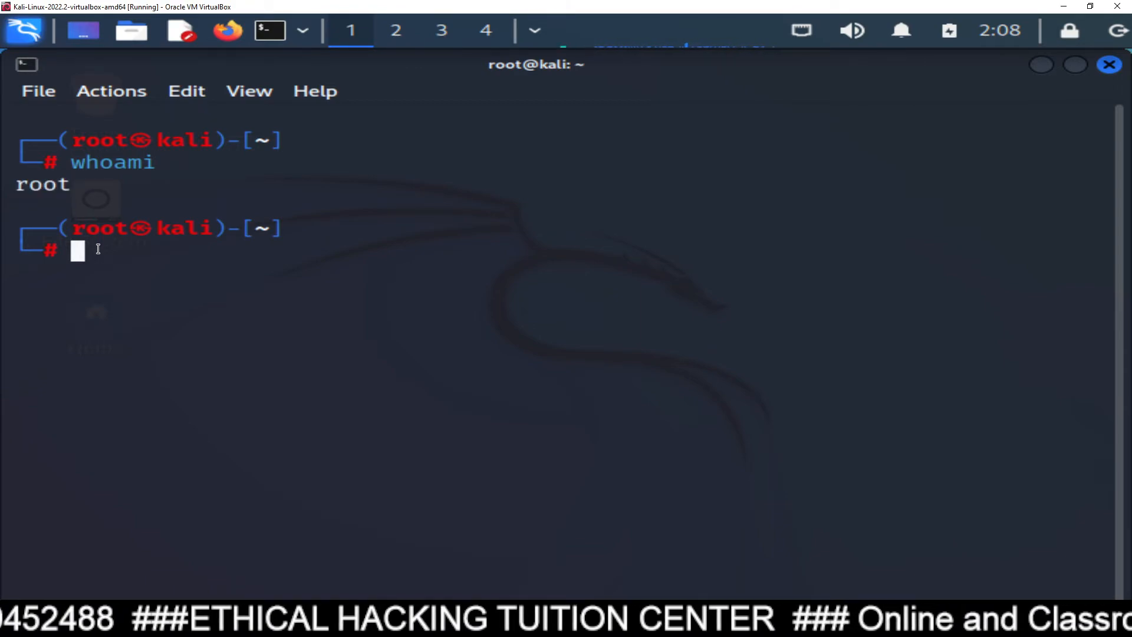
type("ifconfig")
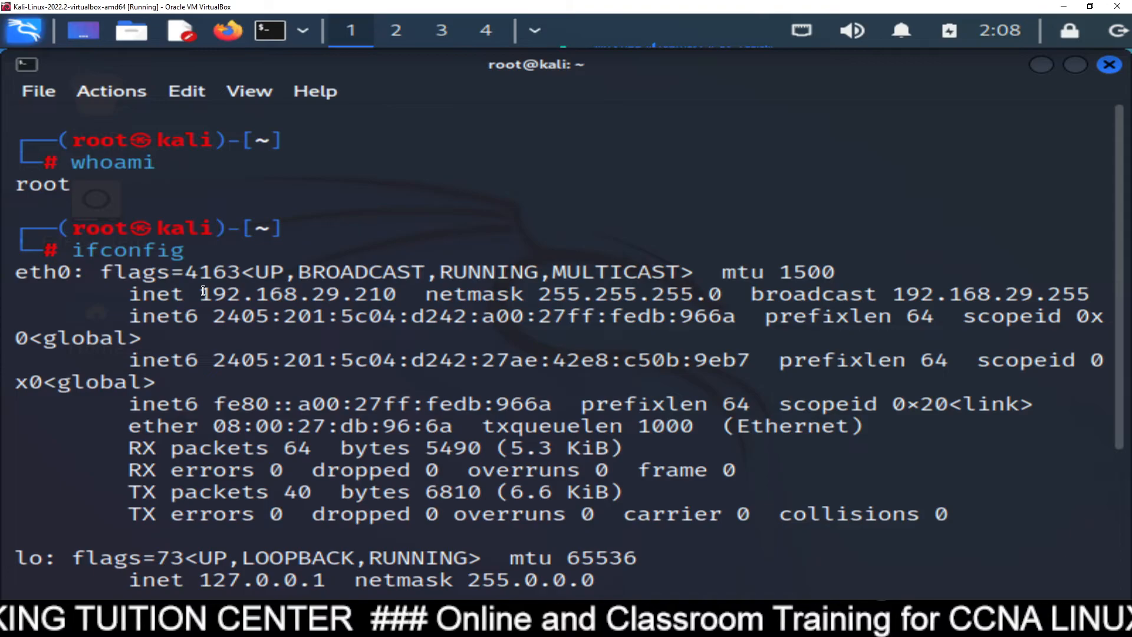
double_click(297, 294)
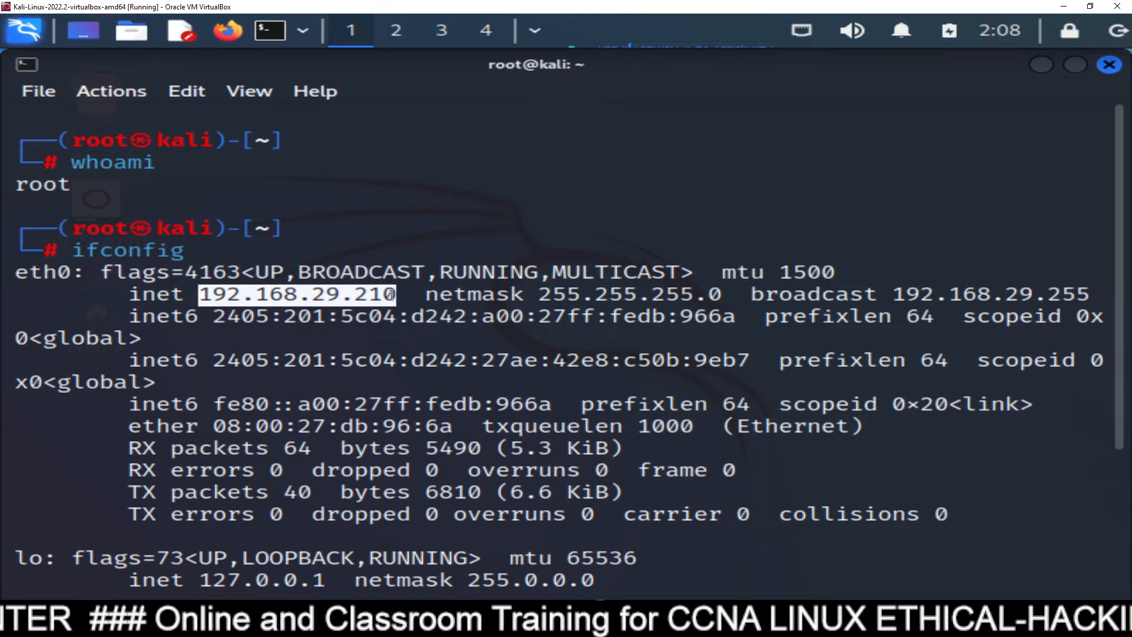
scroll("down", 3)
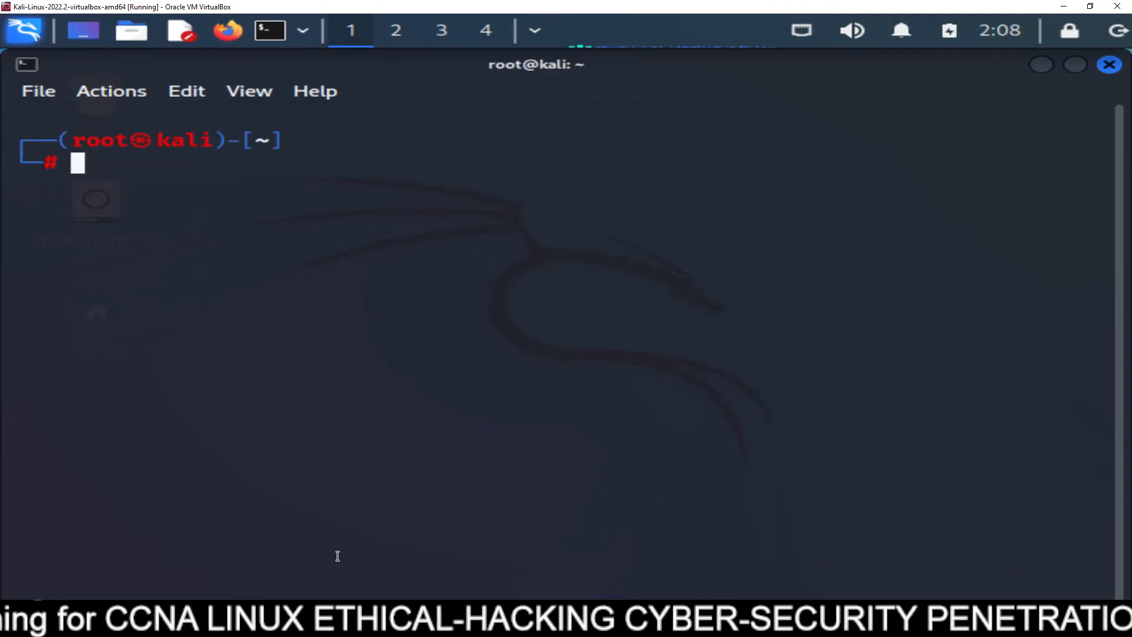
Run apt update as root, fetching 62.6 MB with 1004 upgradable packages, then clear the terminal
type("apt")
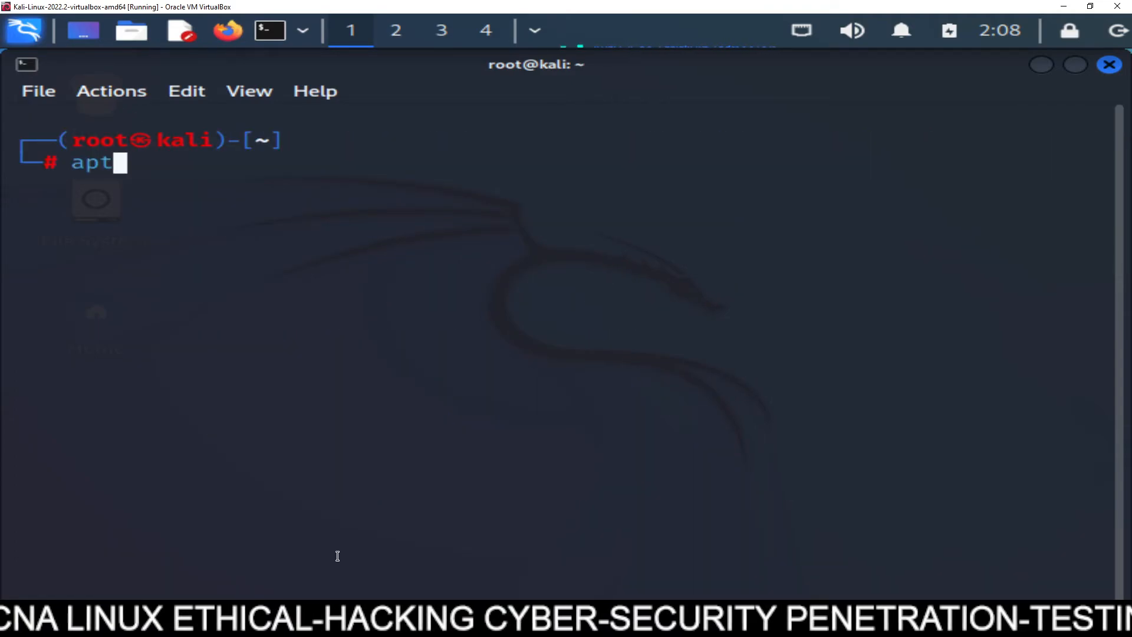
type("upadte")
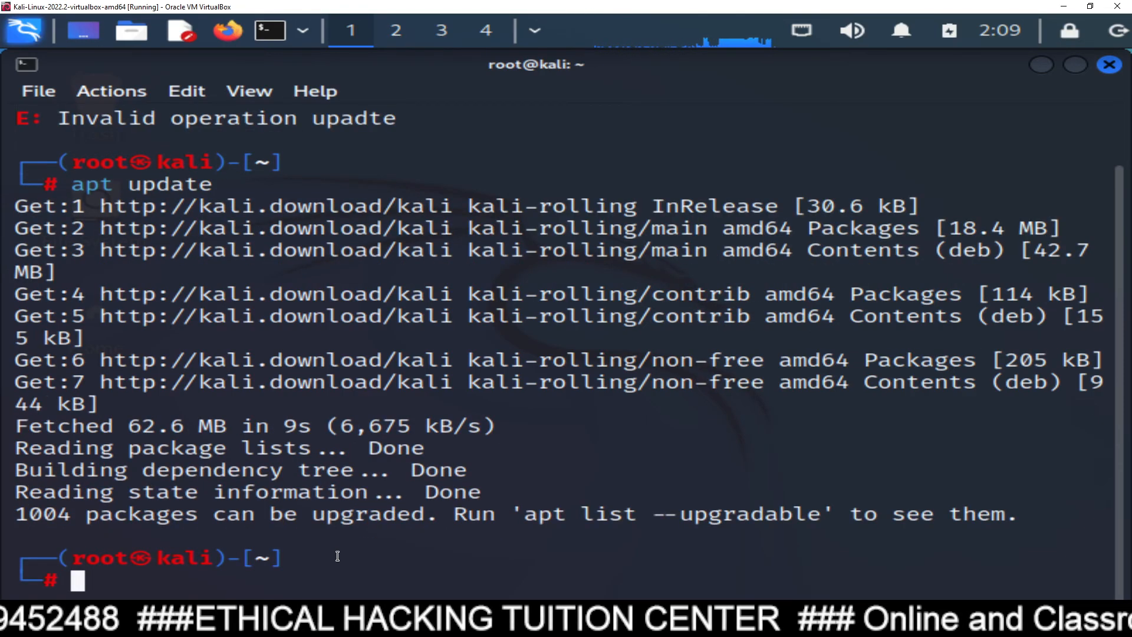
type("clear")
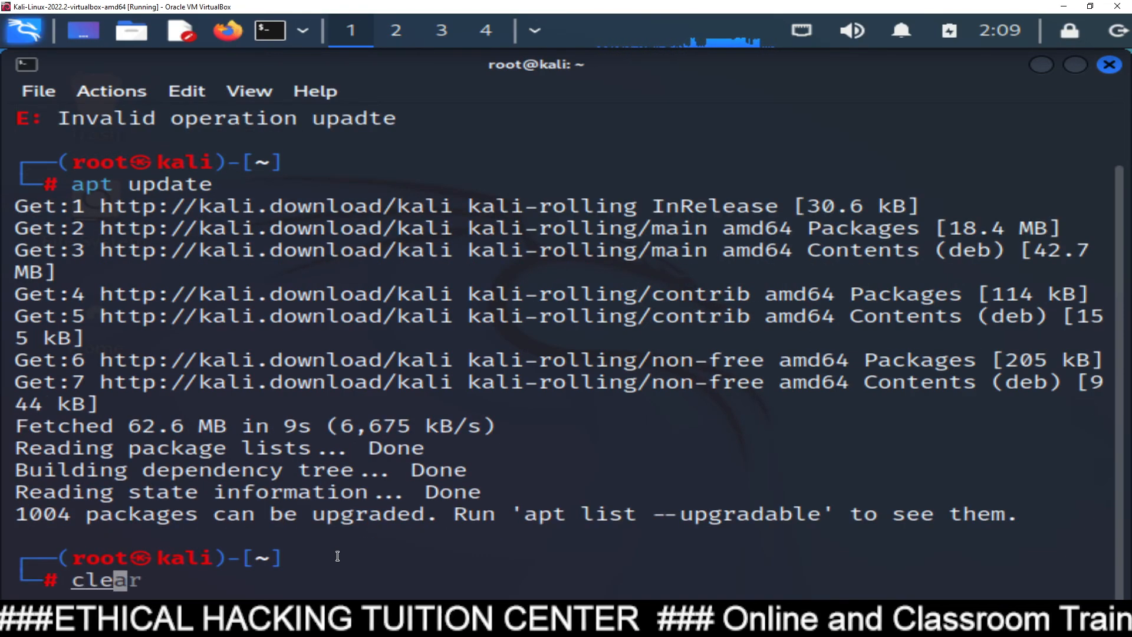